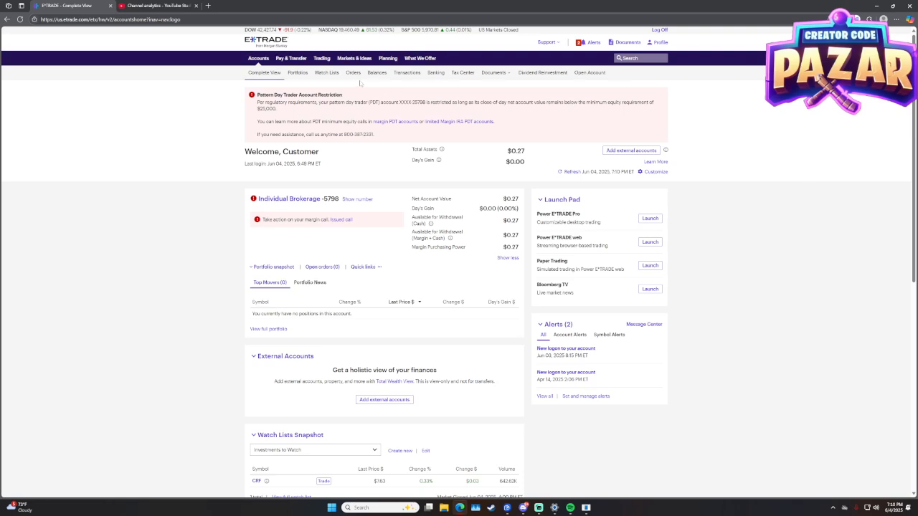
- Open Portfolios to view the brokerage account's positions, showing only the $0.27 cash line
{"action": "left_click", "coordinate": [297, 72]}
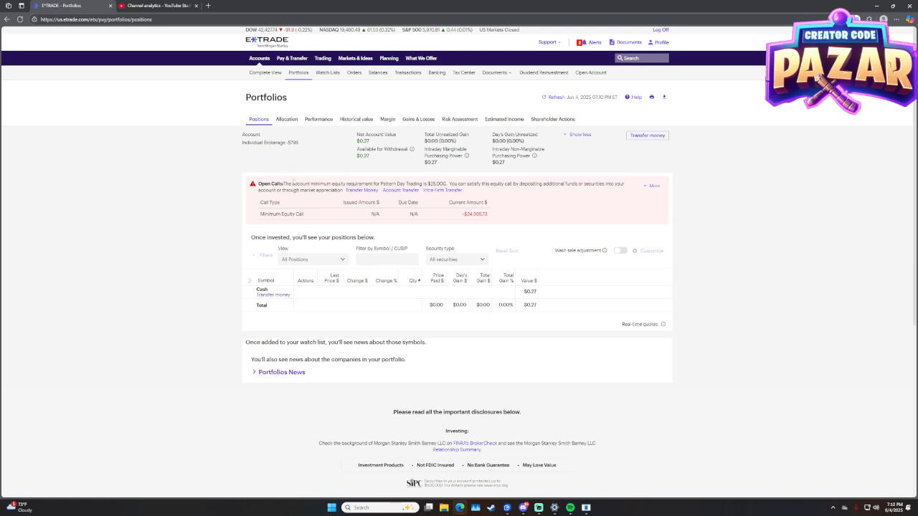
{"action": "mouse_move", "coordinate": [12, 91]}
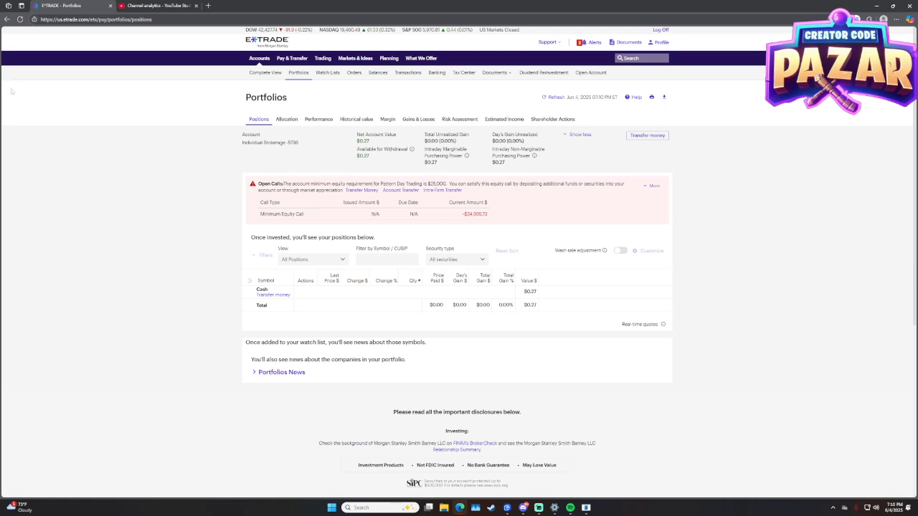
{"action": "mouse_move", "coordinate": [304, 162]}
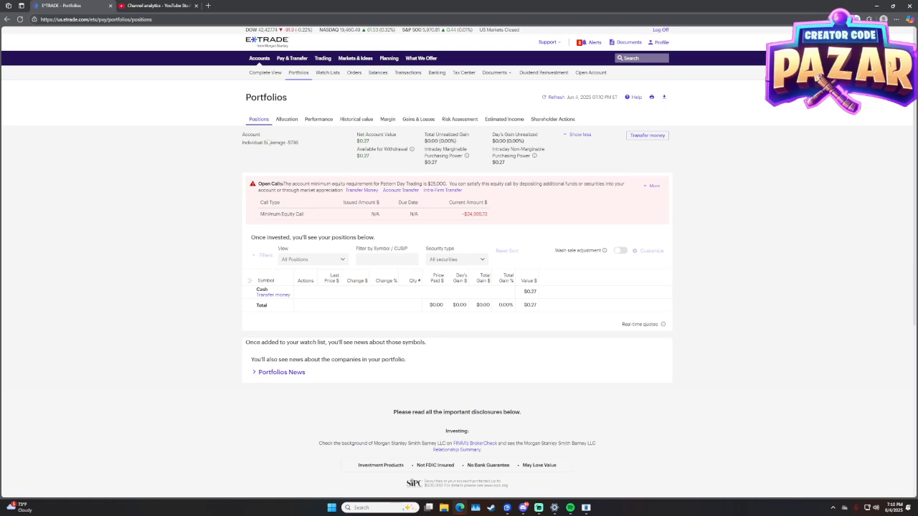
- Show Gains & Losses for a custom date range, revealing a $152.73 short-term Treasury gain
{"action": "left_click", "coordinate": [418, 119]}
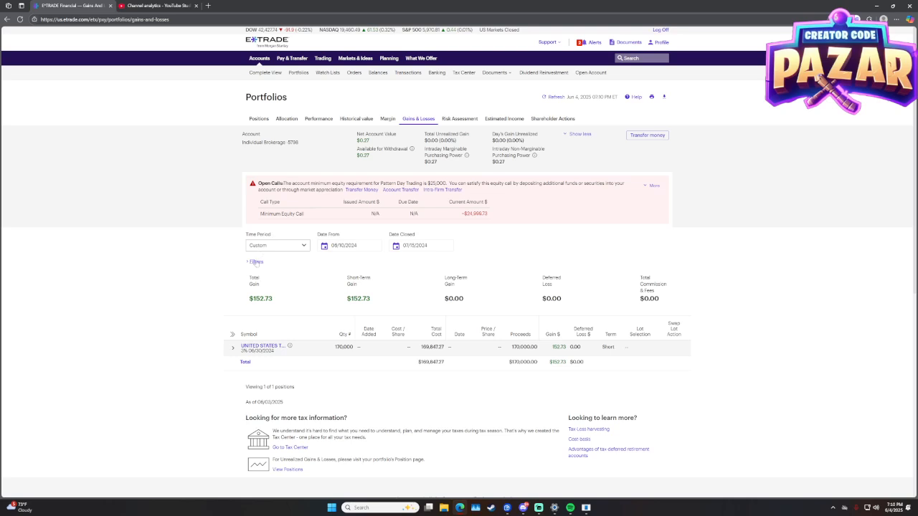
{"action": "left_click", "coordinate": [349, 246]}
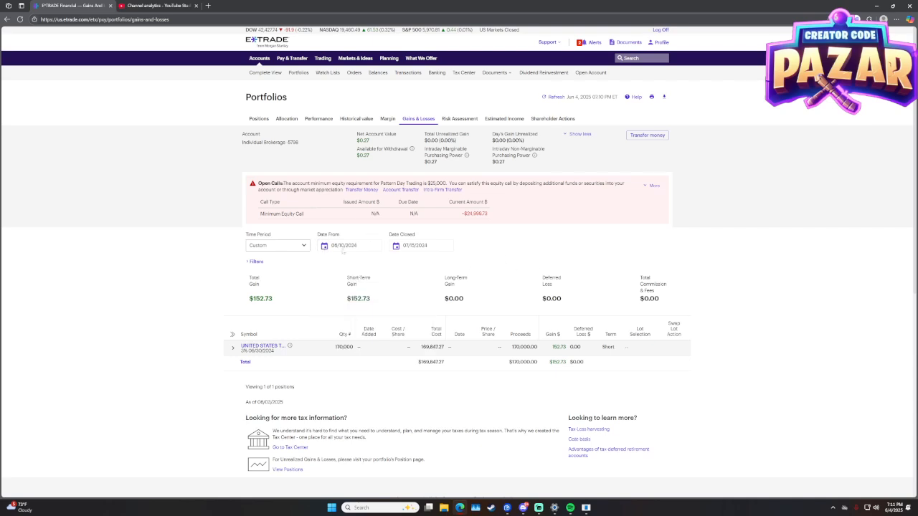
{"action": "left_click", "coordinate": [277, 245]}
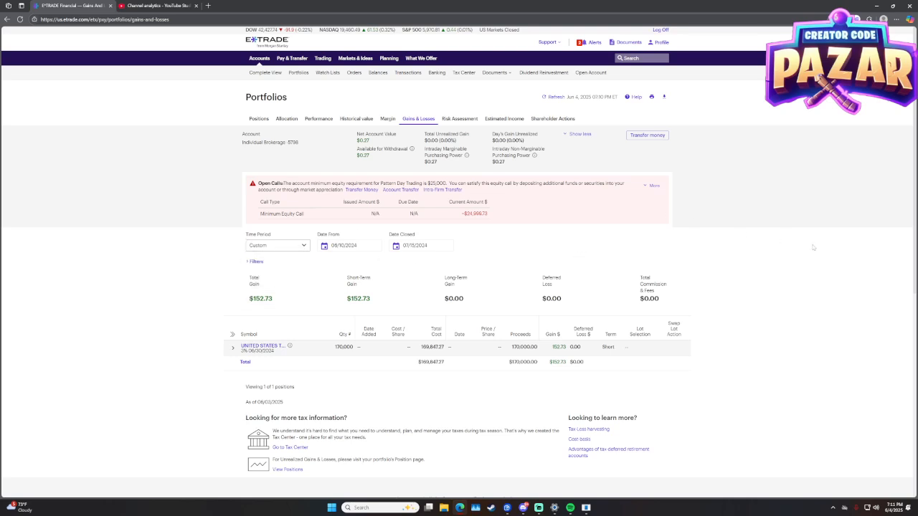
{"action": "mouse_move", "coordinate": [758, 238]}
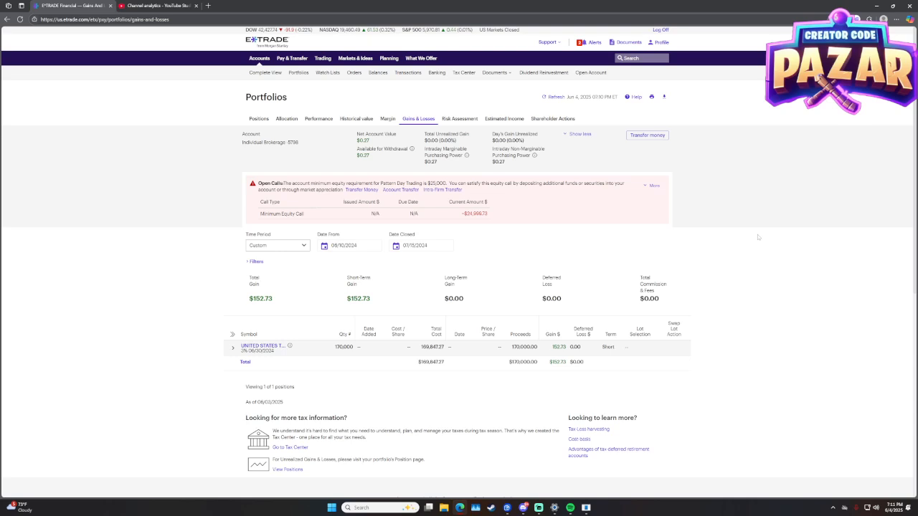
{"action": "mouse_move", "coordinate": [701, 183]}
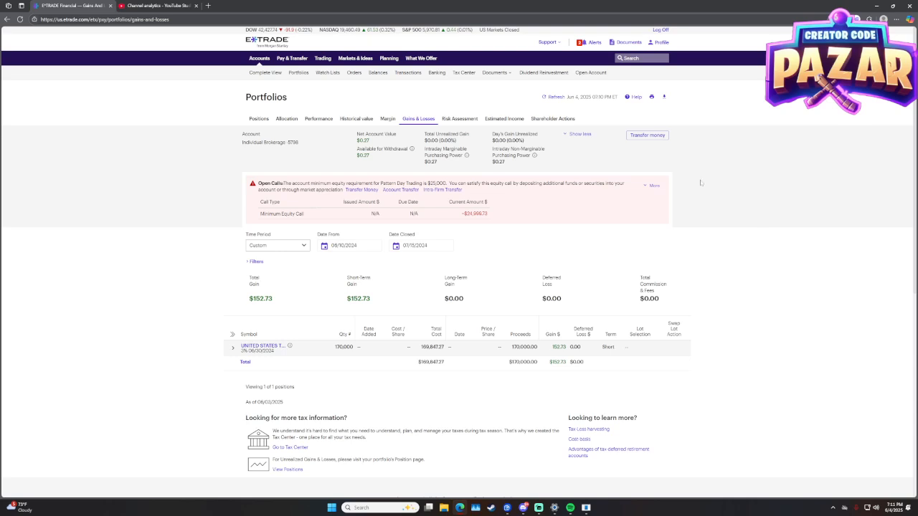